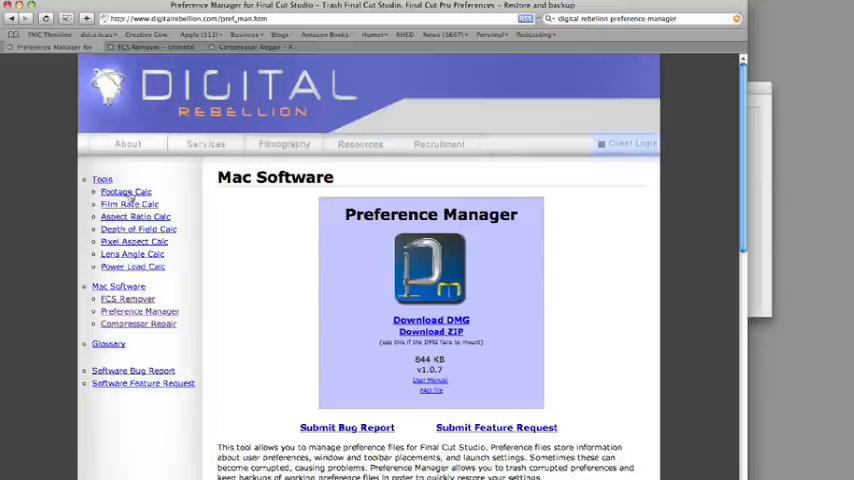
{"action": "mouse_move", "coordinate": [142, 243]}
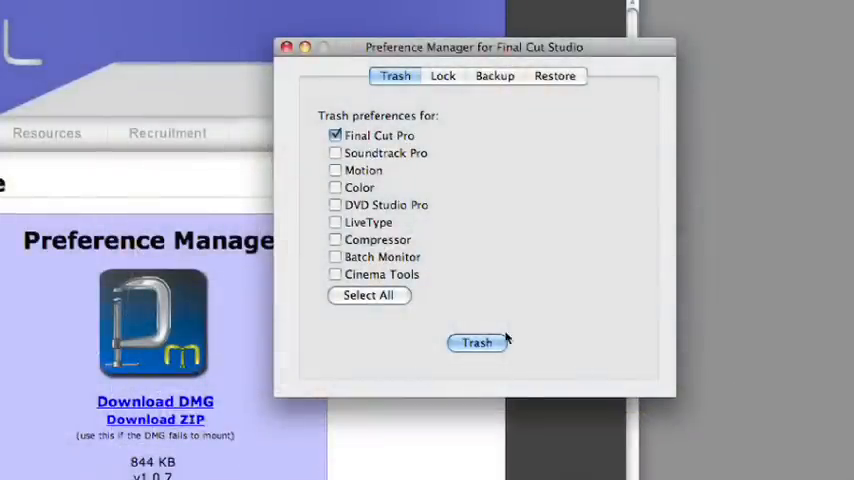
Attempt to trash Final Cut Pro preferences, dismiss the running-app alert, and select Motion instead
{"action": "left_click", "coordinate": [476, 342]}
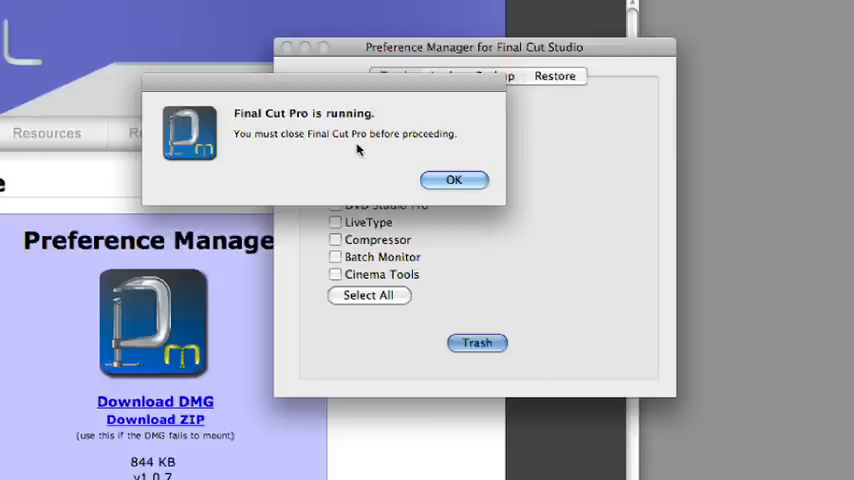
{"action": "left_click", "coordinate": [454, 179]}
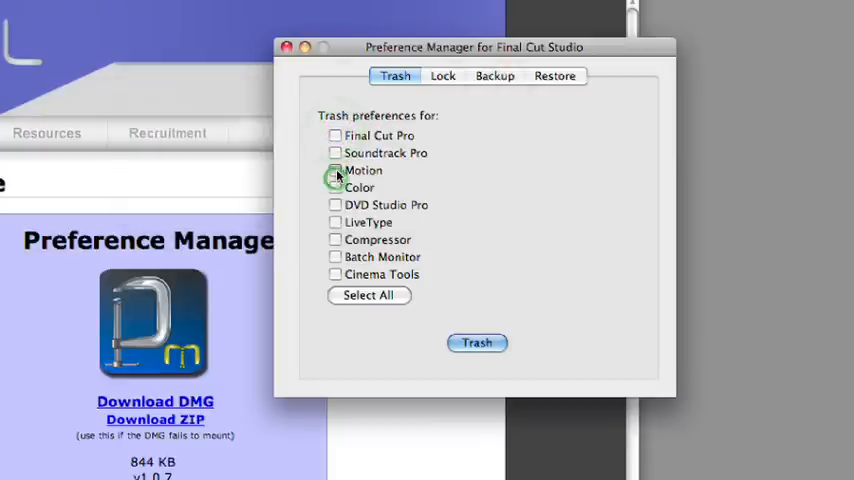
{"action": "left_click", "coordinate": [477, 343]}
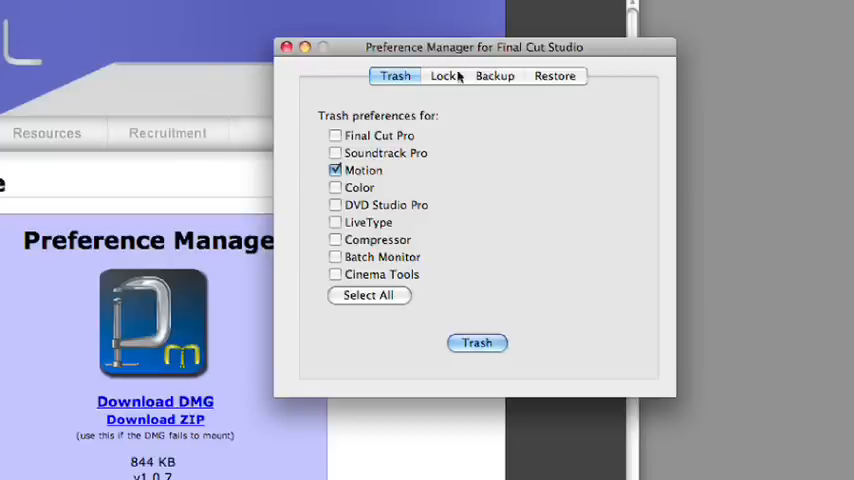
Show the backup options with all applications and FCP extras checked, named Backup1
{"action": "left_click", "coordinate": [494, 75]}
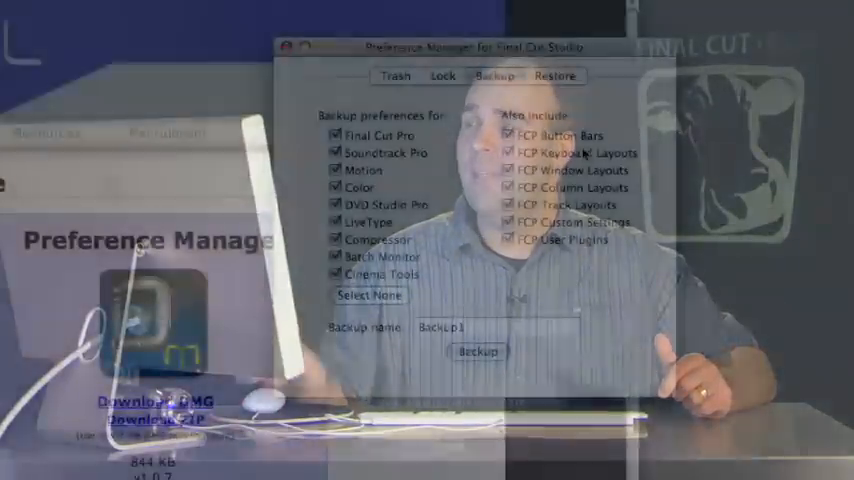
View the Backup1 (12/21/2008) entry in the restore list, then return to the Digital Rebellion page
{"action": "left_click", "coordinate": [555, 76]}
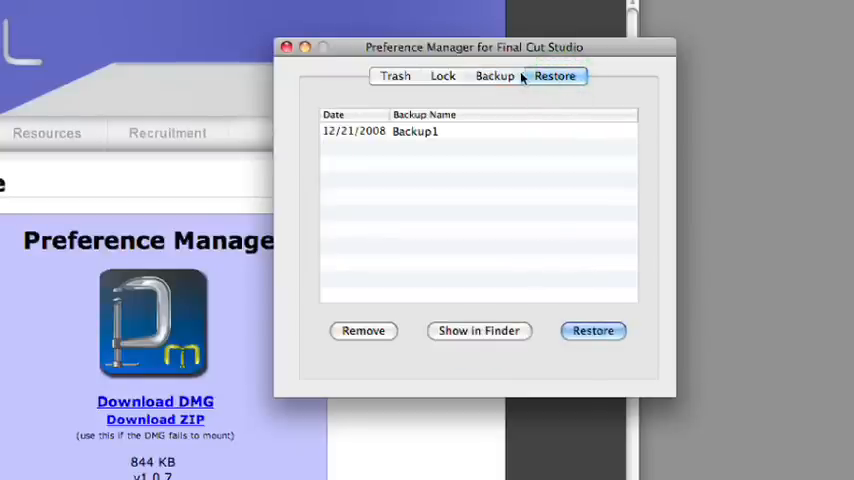
{"action": "left_click", "coordinate": [494, 76]}
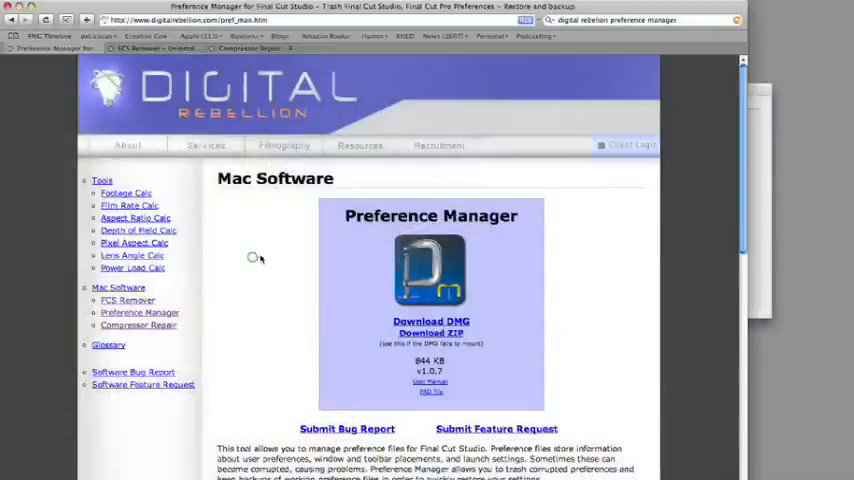
{"action": "left_click", "coordinate": [127, 300]}
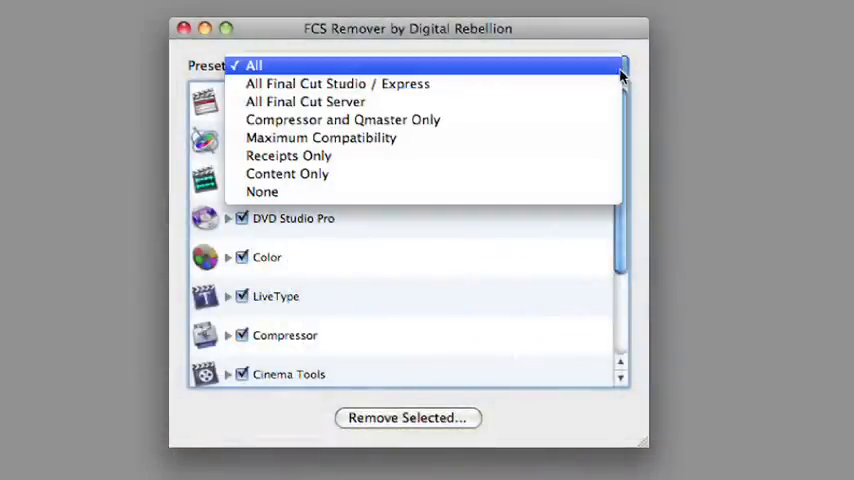
{"action": "mouse_move", "coordinate": [321, 137]}
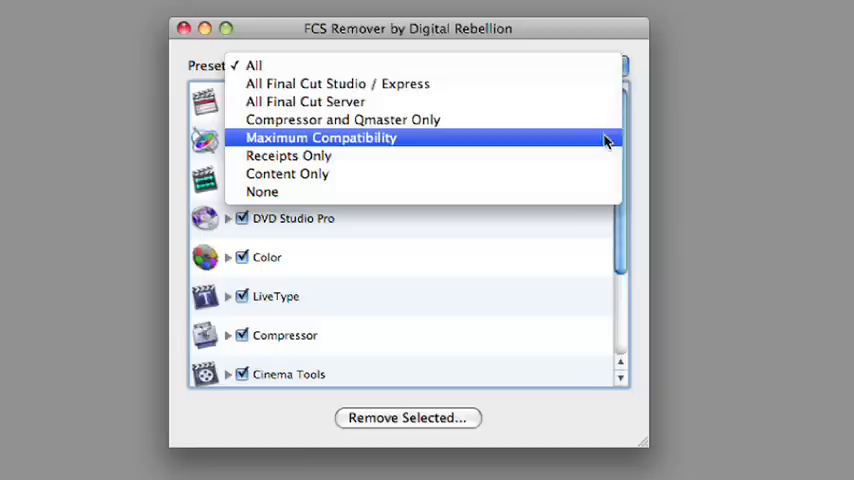
{"action": "mouse_move", "coordinate": [262, 191]}
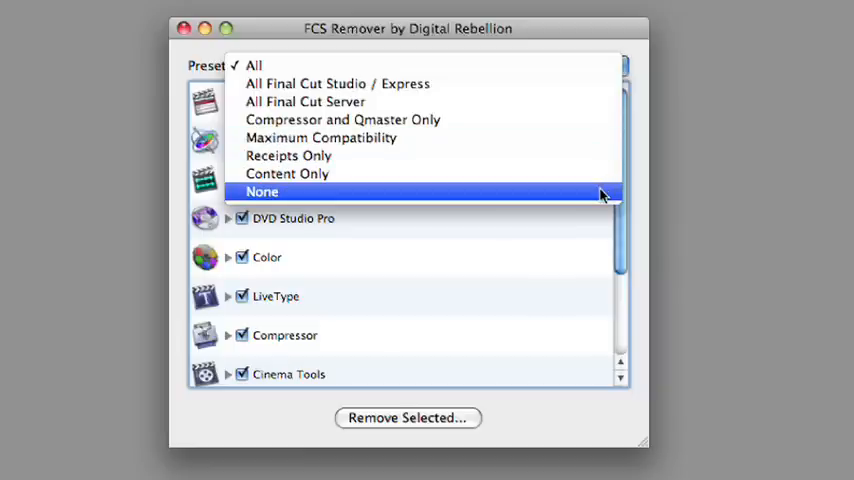